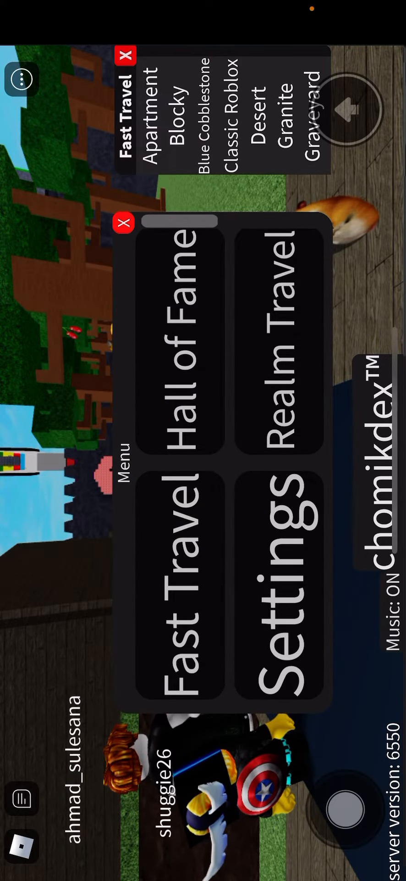
# - Use Realm Travel to reach the red Void realm, then open the realm edition chomikdex™
pyautogui.click(279, 359)
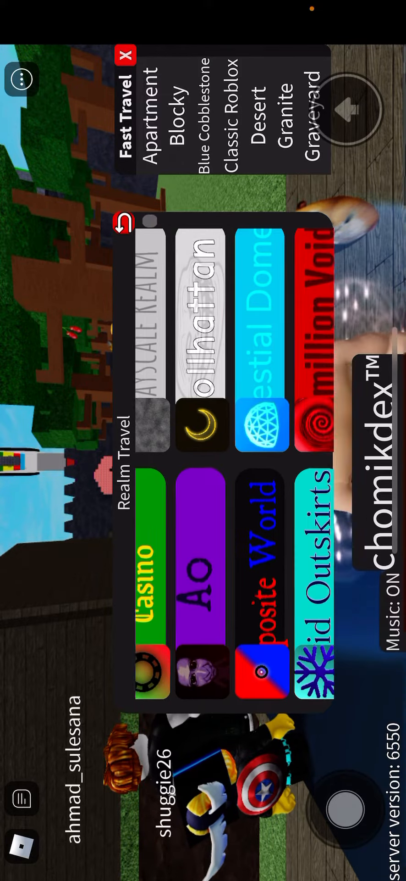
pyautogui.scroll(-3)
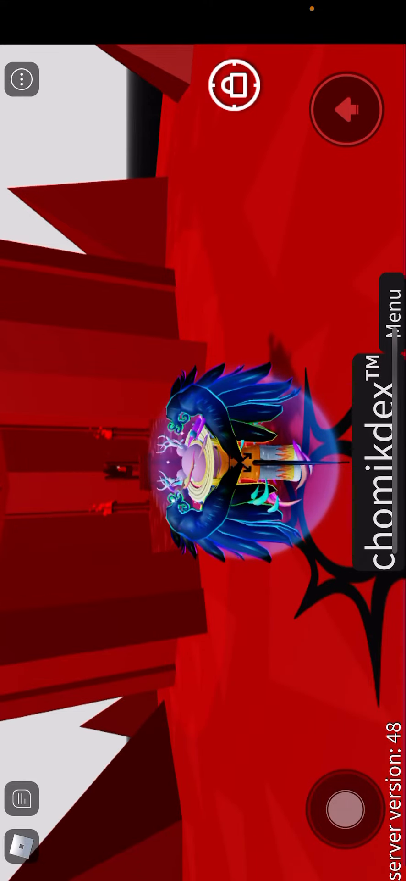
pyautogui.click(389, 314)
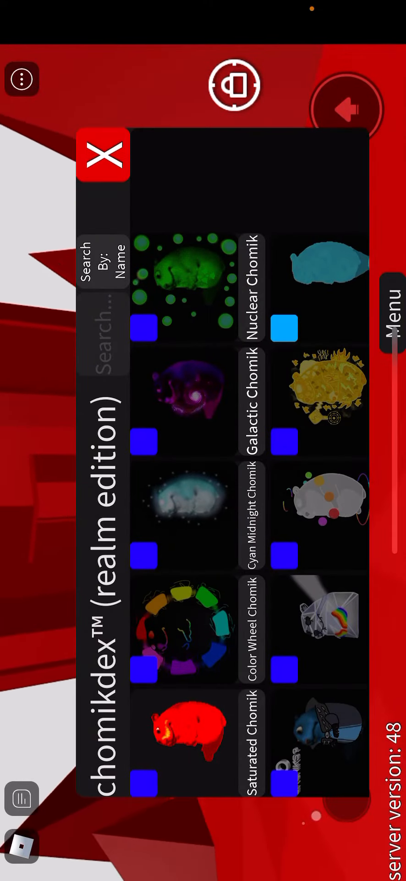